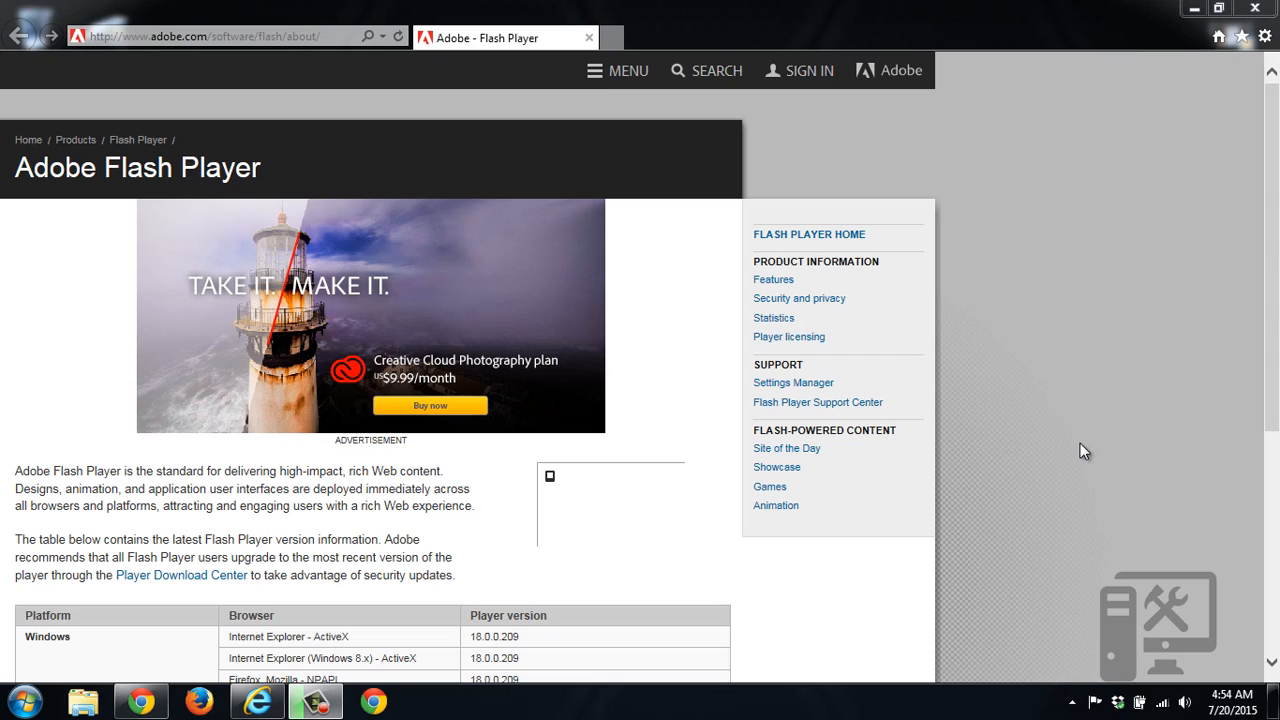
mouse_move(308, 316)
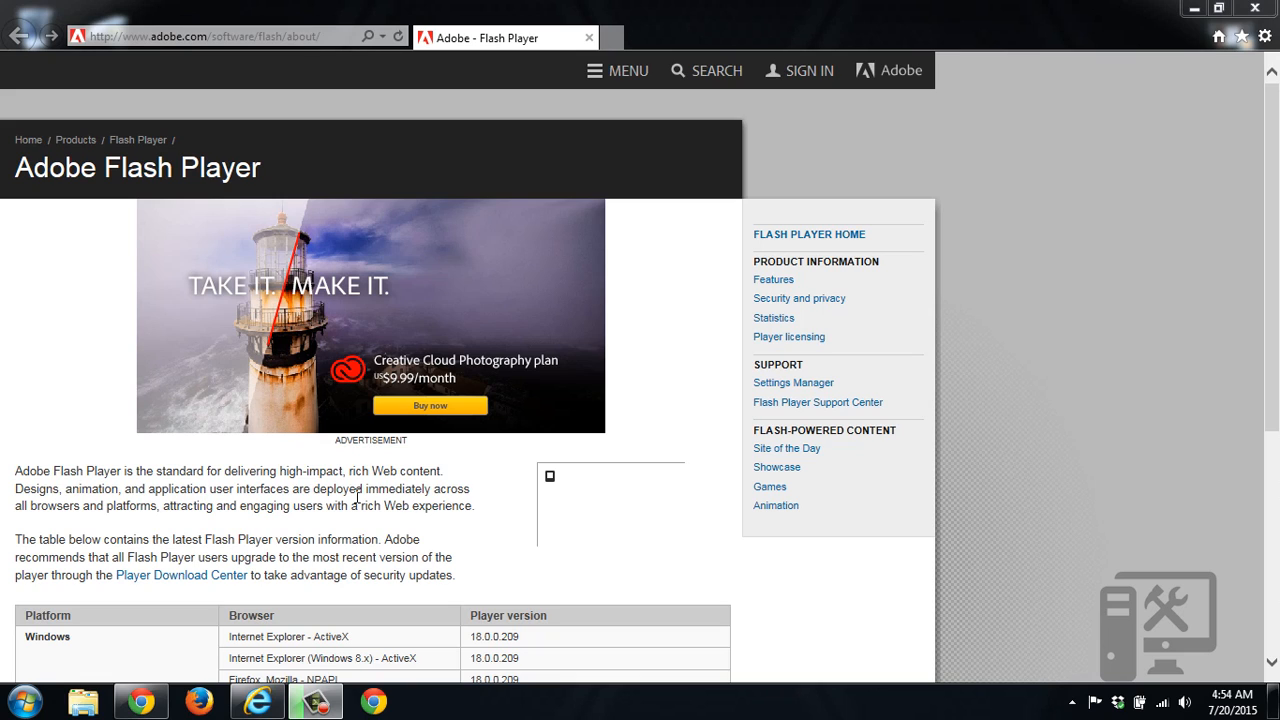
mouse_move(190, 576)
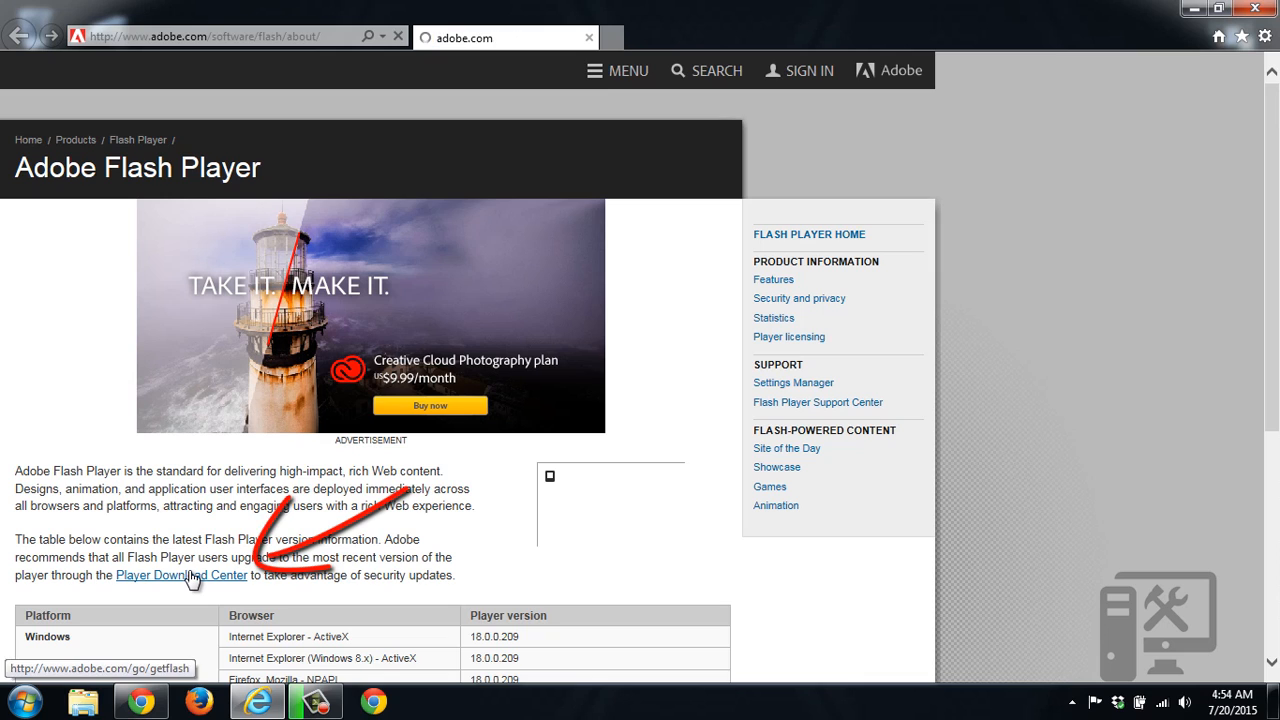
Follow the 'Player Download Center' link from Adobe's Flash Player about page
left_click(180, 576)
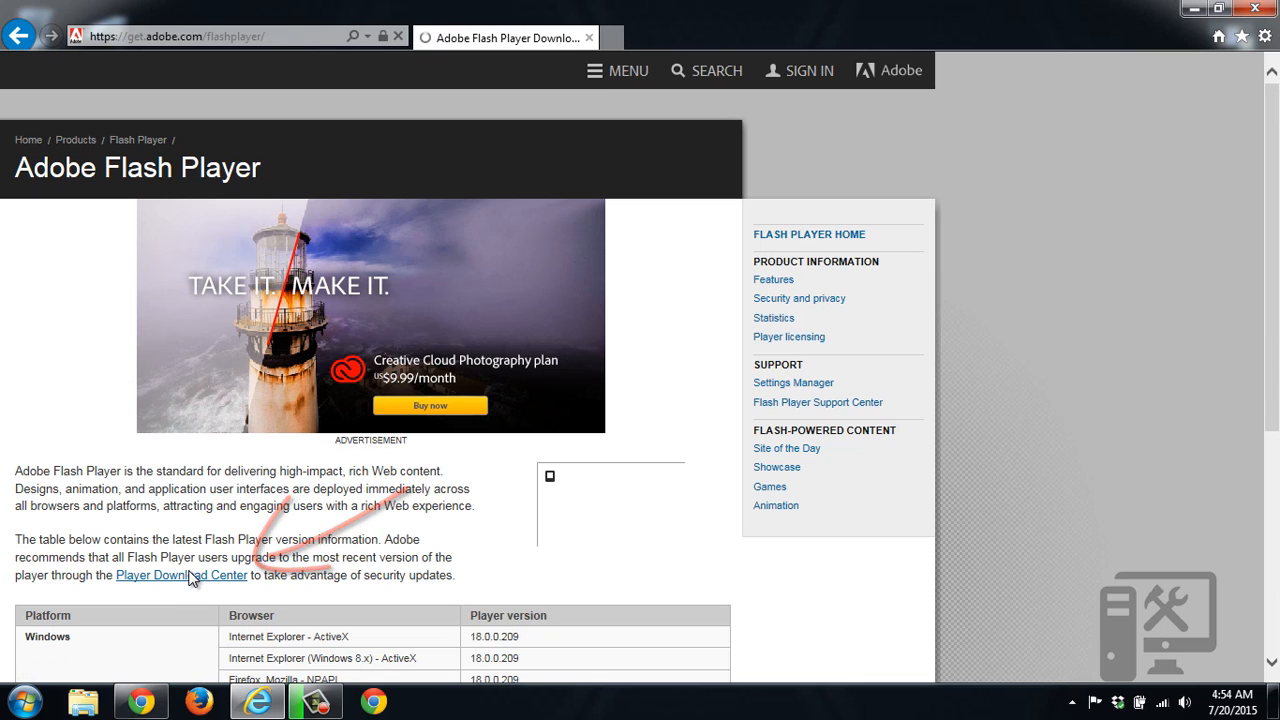
Untick the Google Chrome and Google Toolbar offers and start the download with Install now
left_click(180, 576)
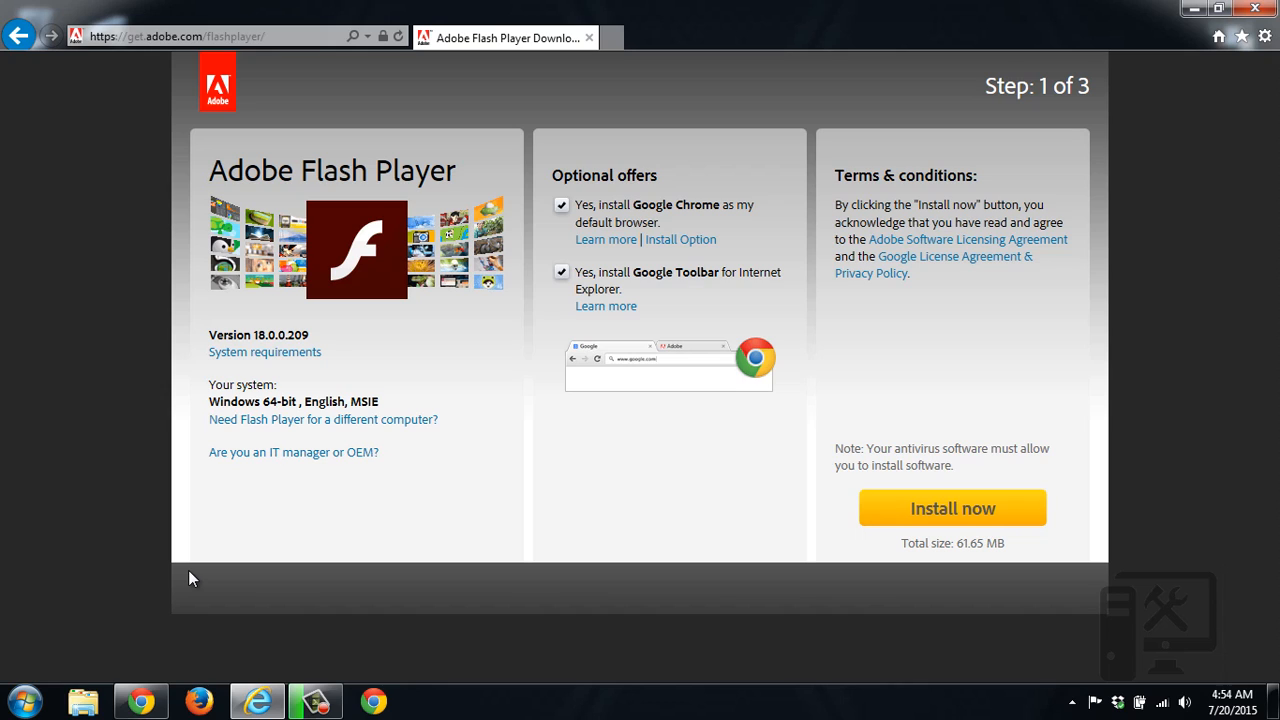
mouse_move(232, 358)
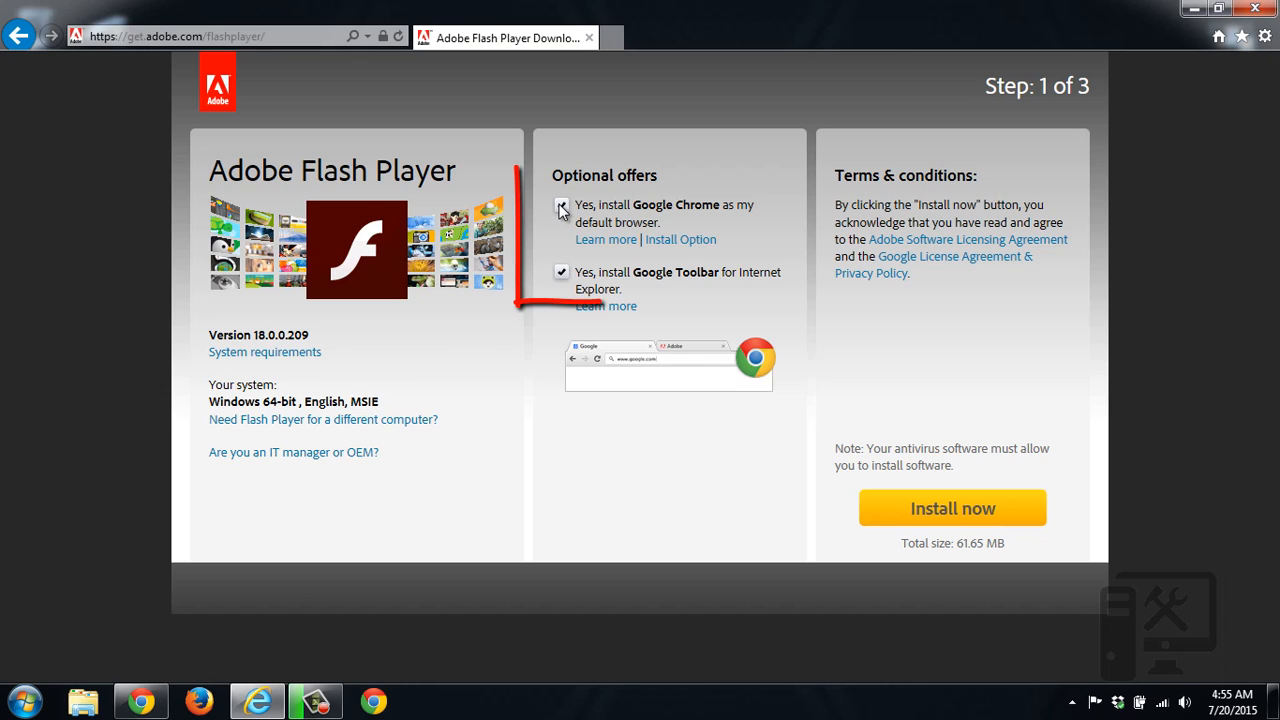
left_click(560, 272)
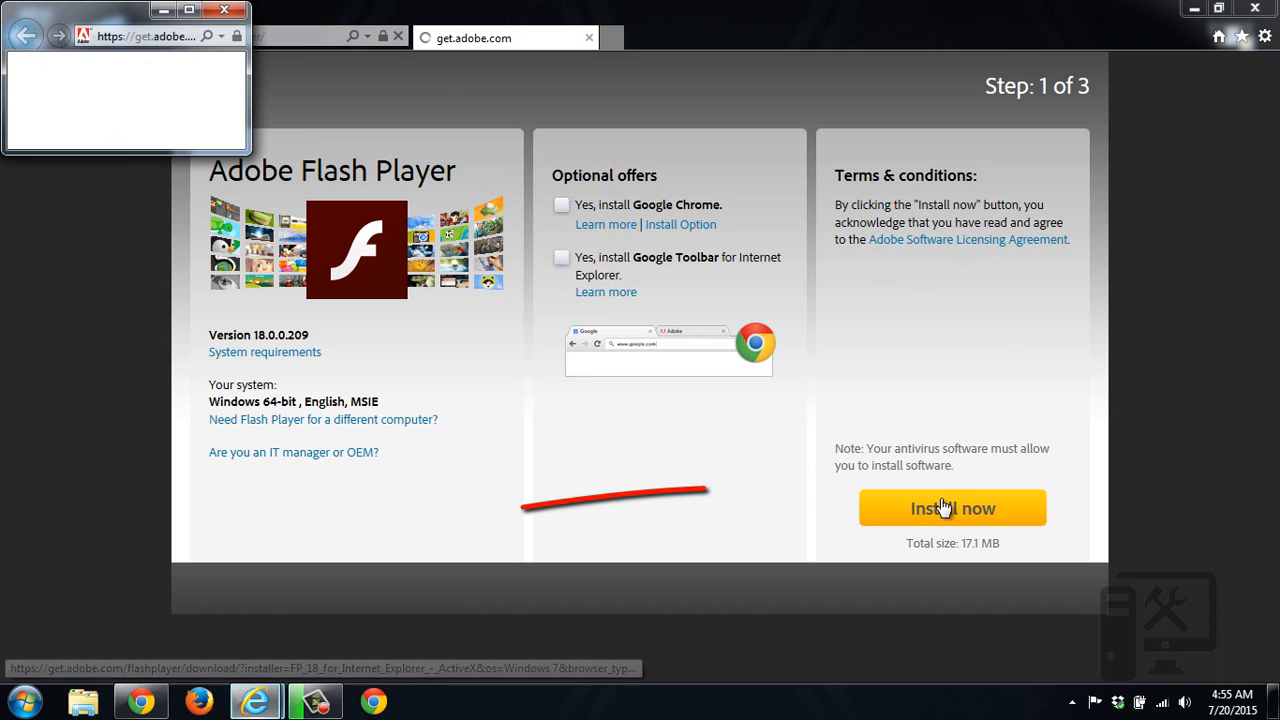
left_click(952, 508)
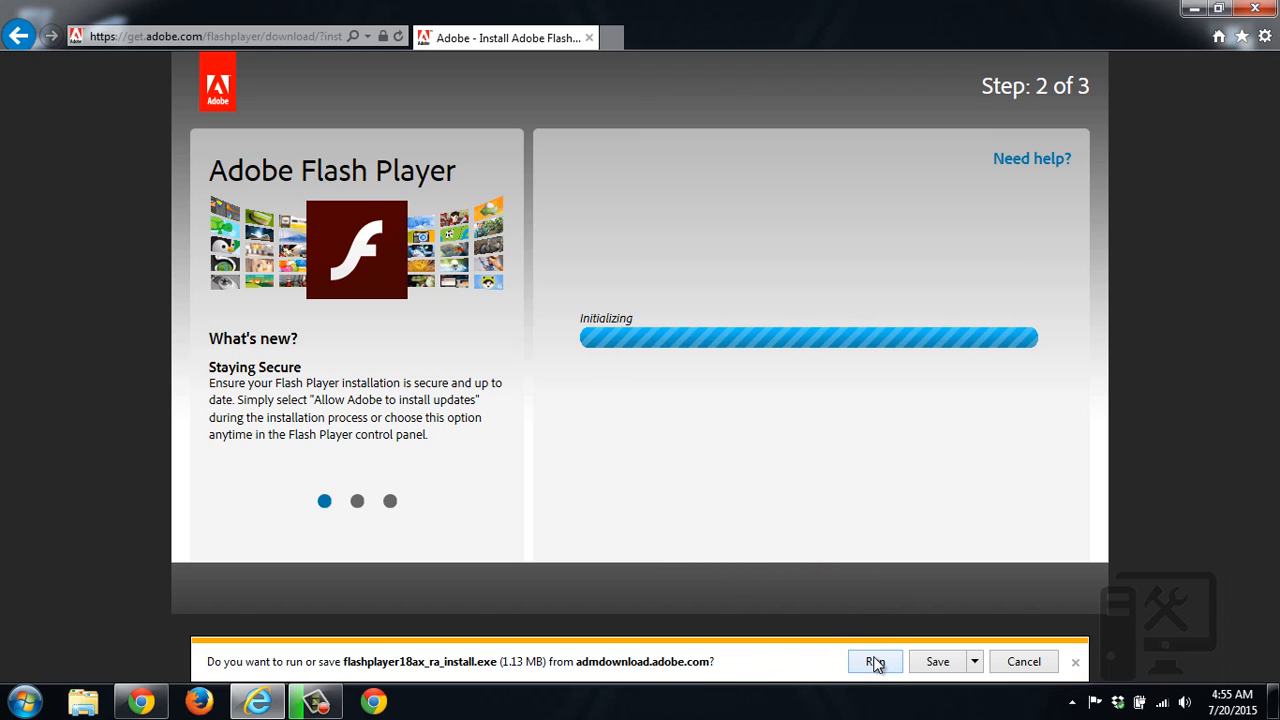
Run the downloaded Flash Player installer from the download notification bar
left_click(874, 660)
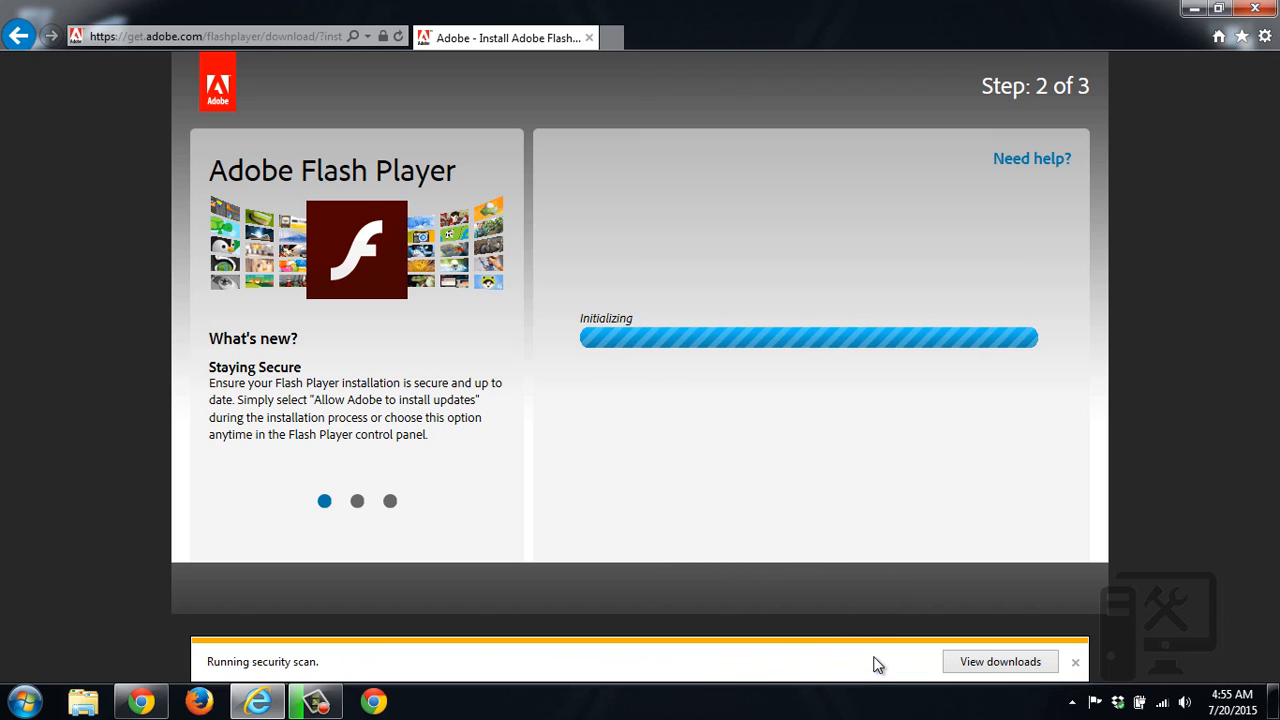
left_click(1076, 660)
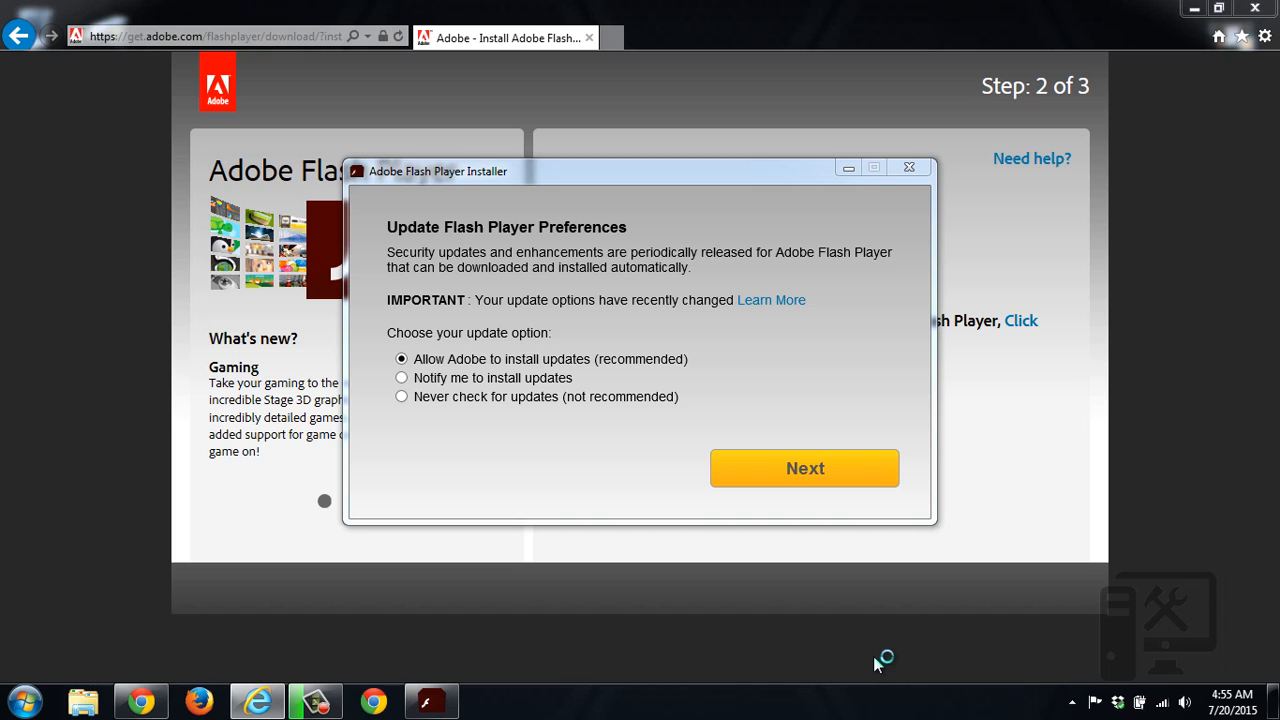
mouse_move(878, 664)
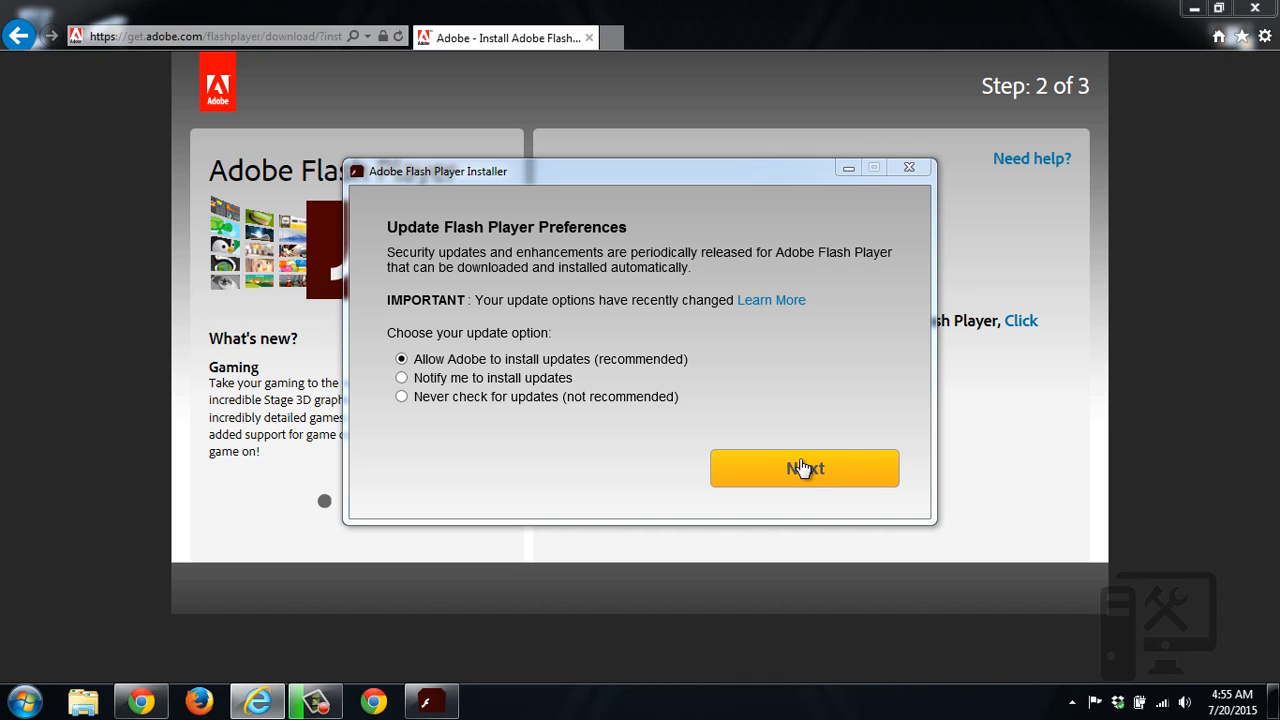
Install Flash Player with 'Allow Adobe to install updates' kept, then finish and close the installer
left_click(804, 468)
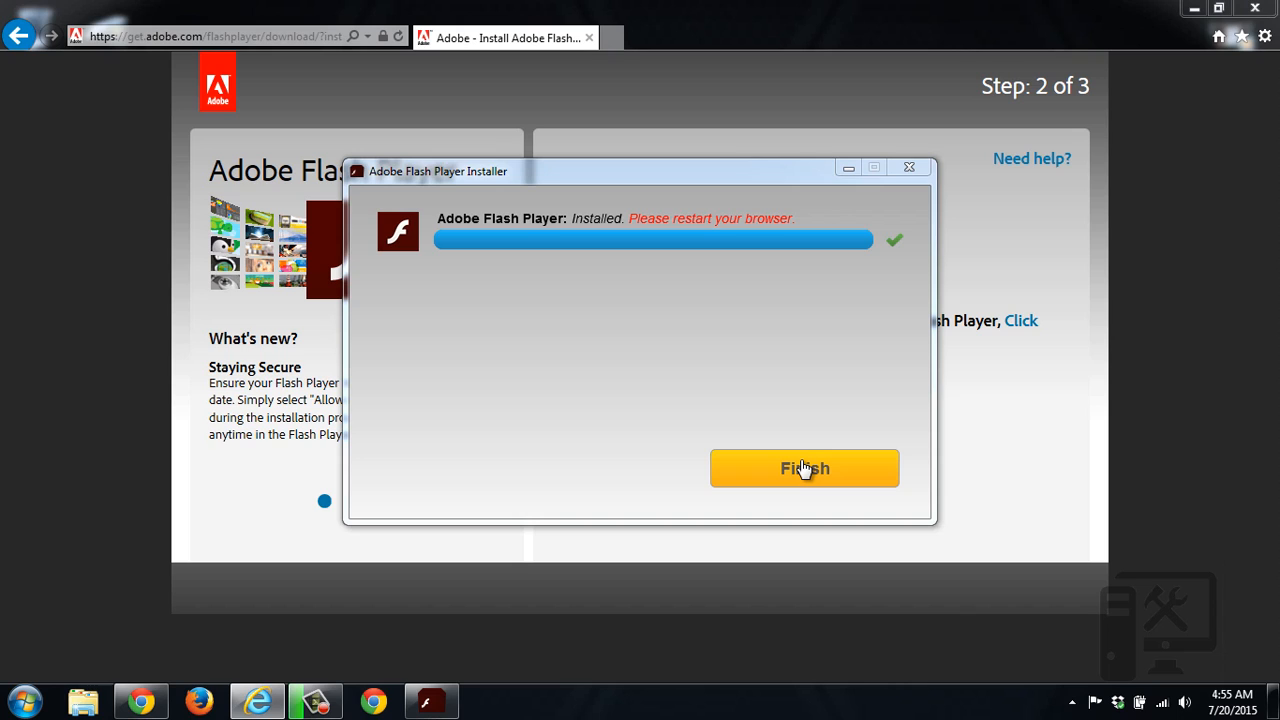
left_click(804, 468)
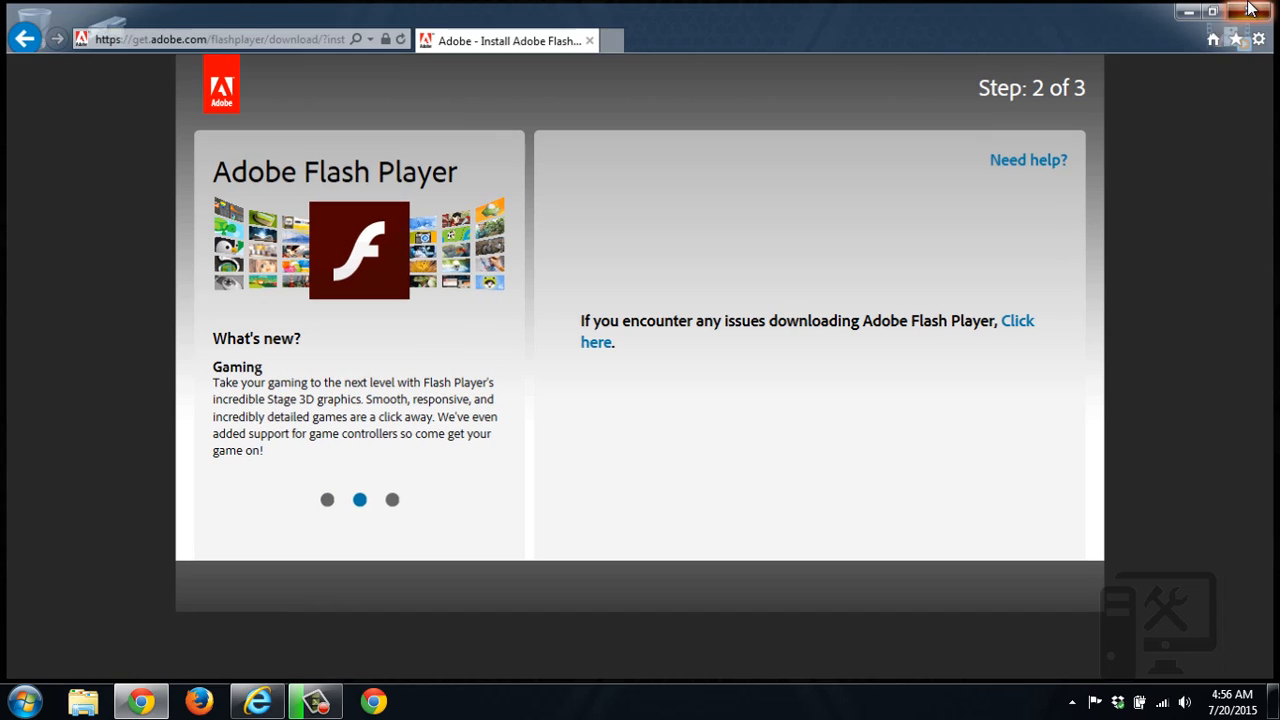
Restart Internet Explorer and load trenchtech.co/'s article on updating Adobe Flash Player
left_click(1260, 10)
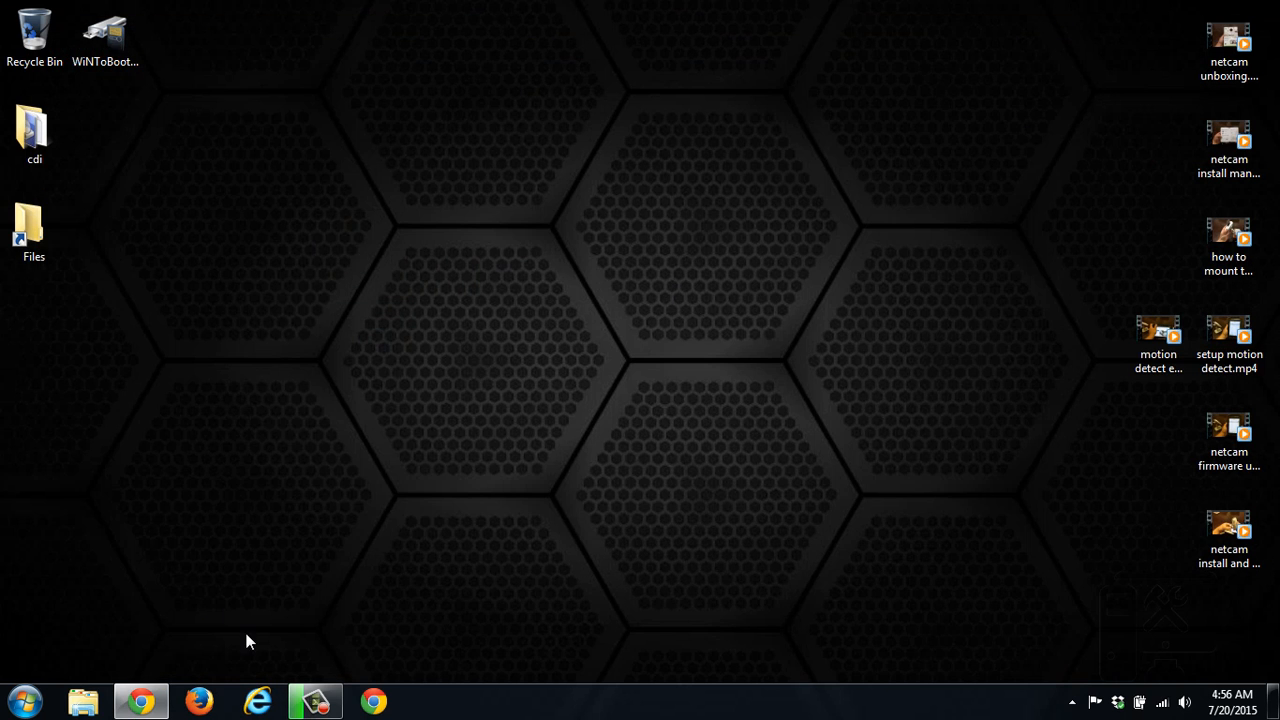
left_click(256, 700)
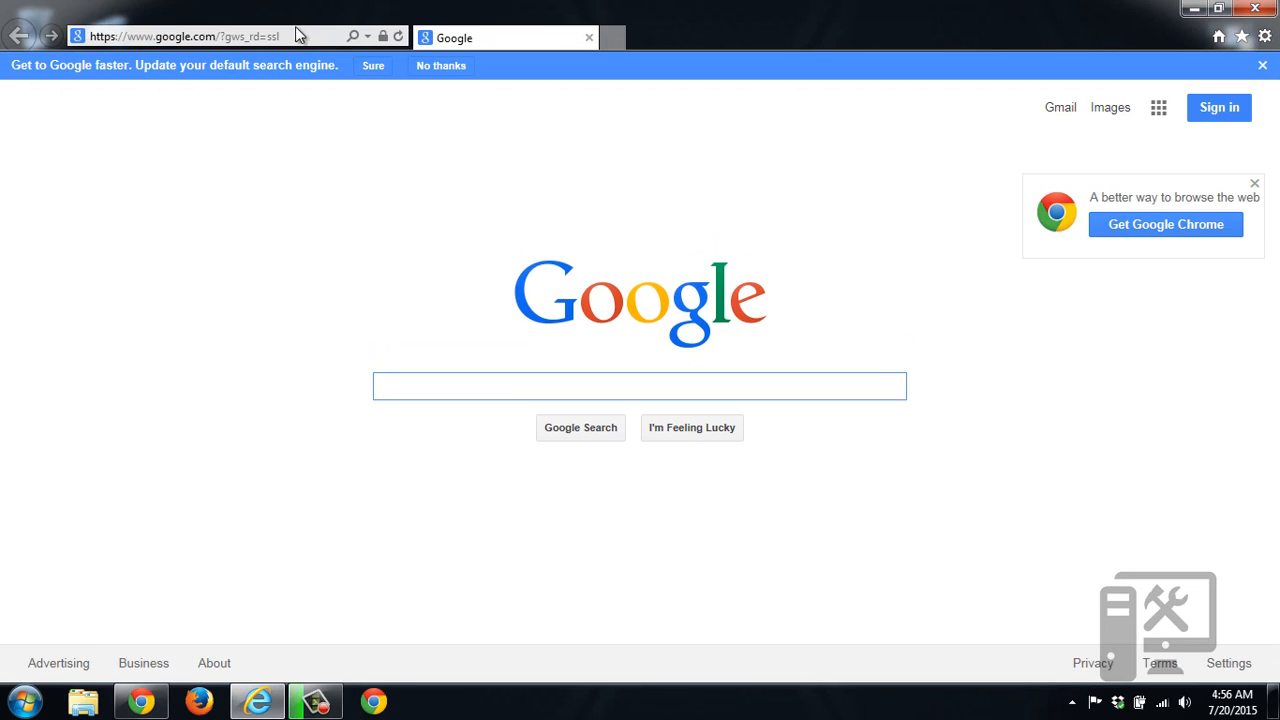
type("trenchtech.co/")
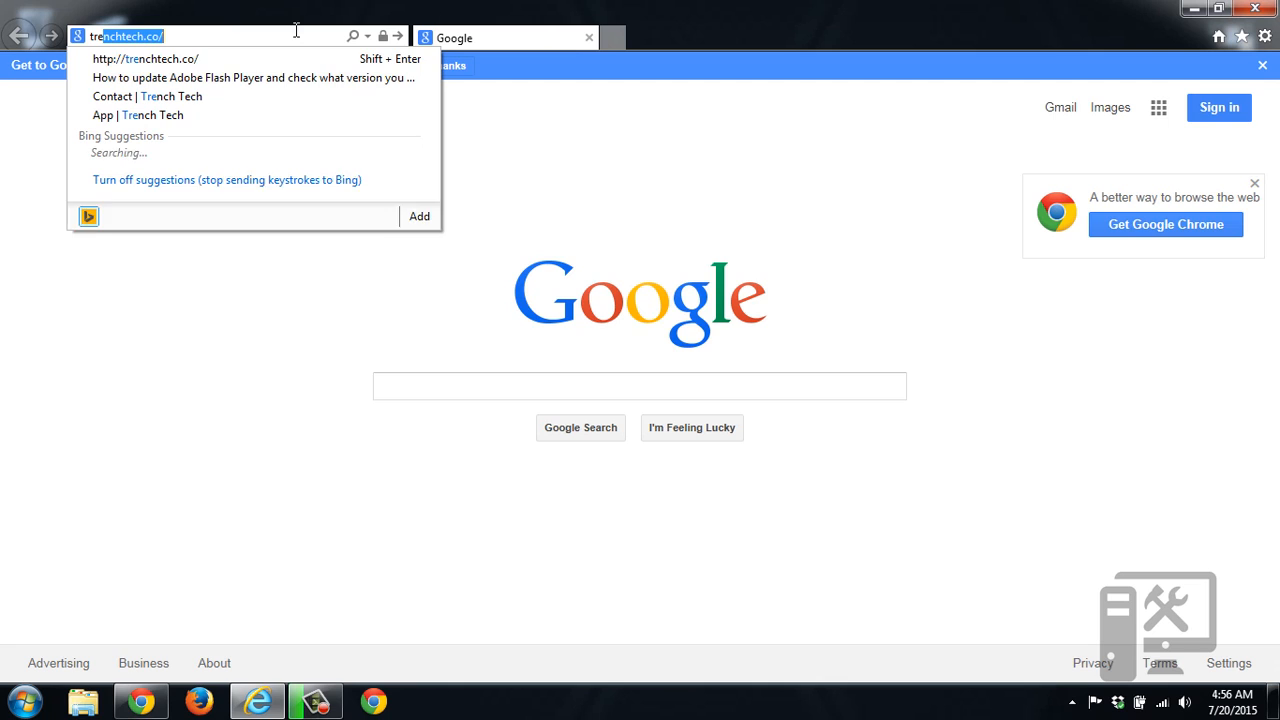
left_click(252, 78)
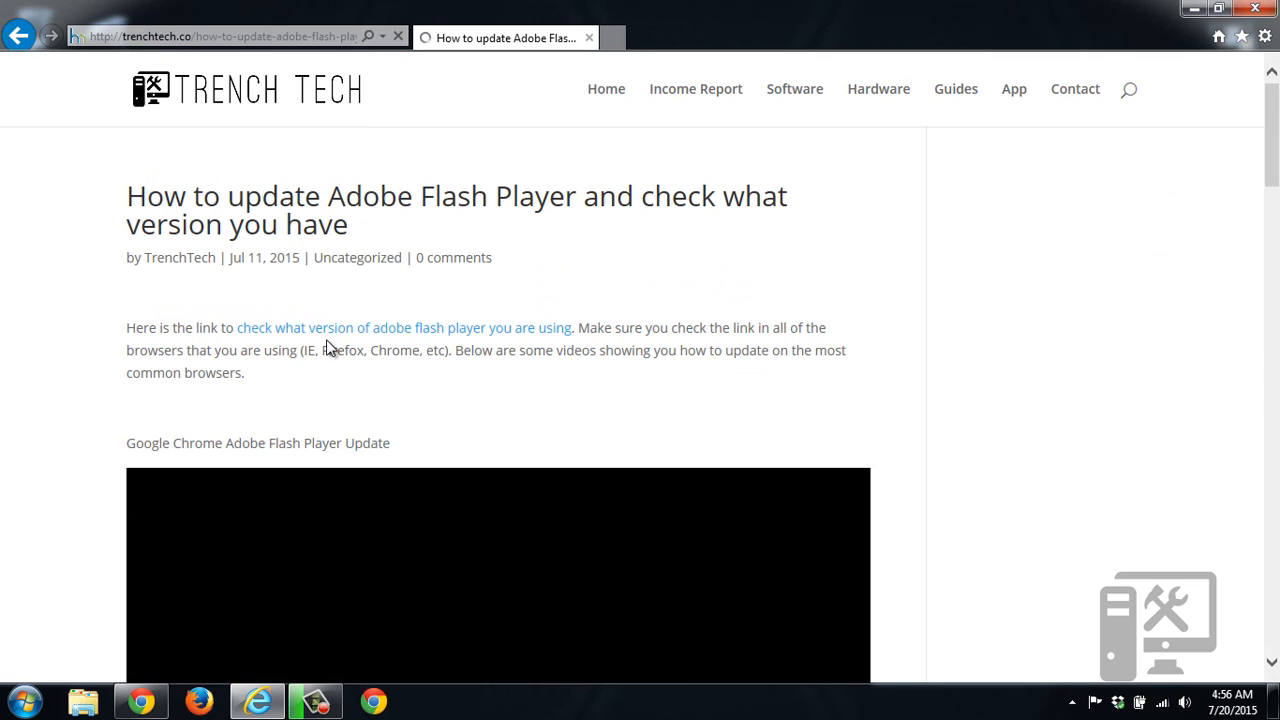
mouse_move(352, 336)
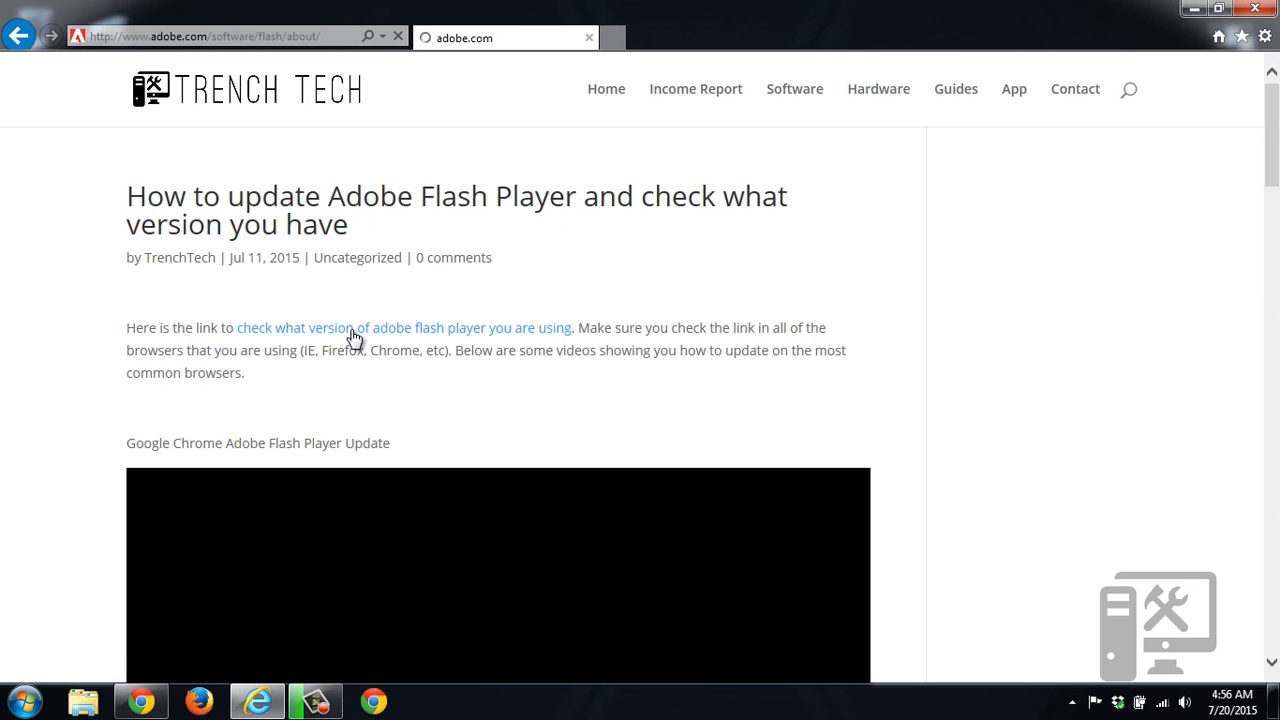
Load Adobe's version-check page confirming Flash Player 18.0.0.209 is installed
left_click(404, 328)
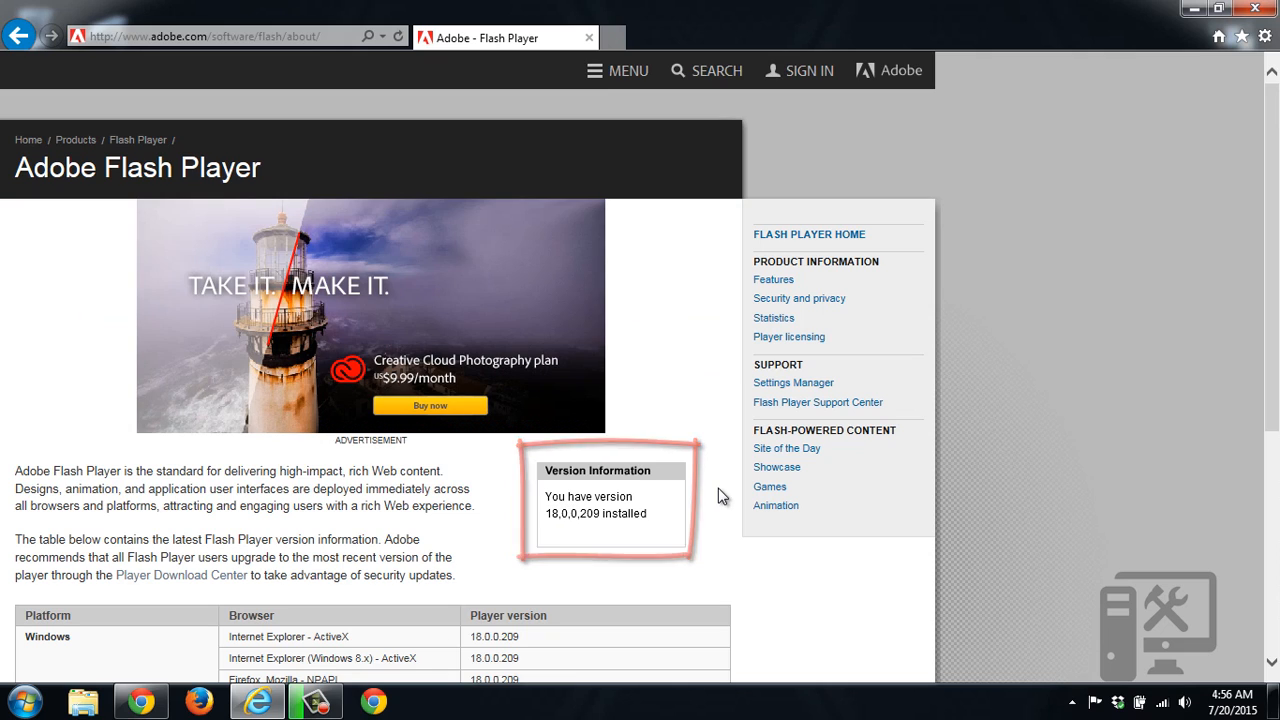
scroll("down", 3)
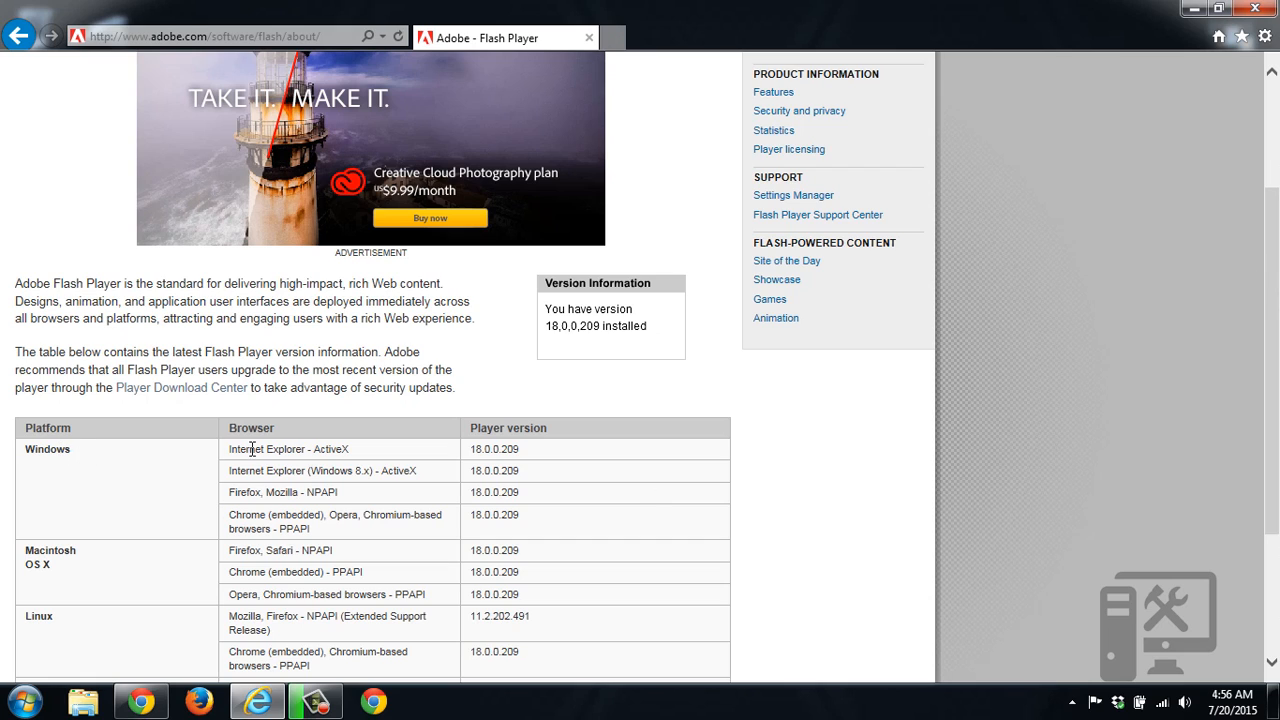
mouse_move(472, 460)
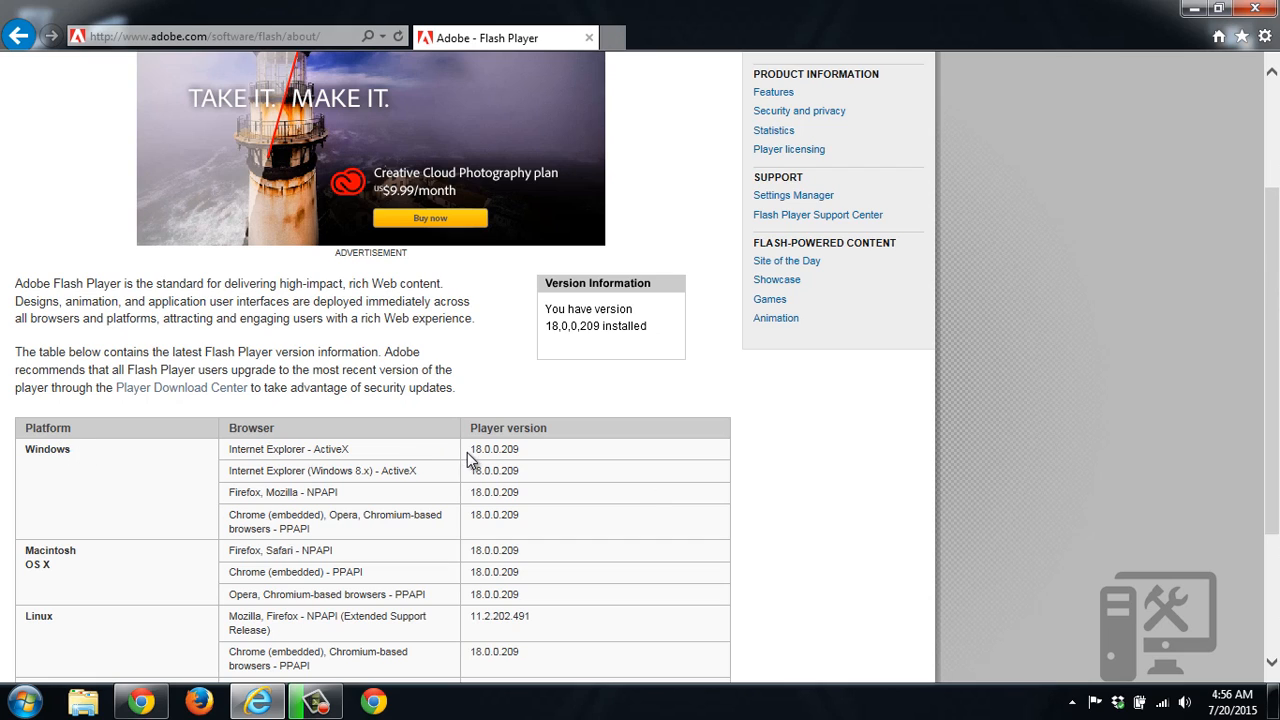
mouse_move(484, 458)
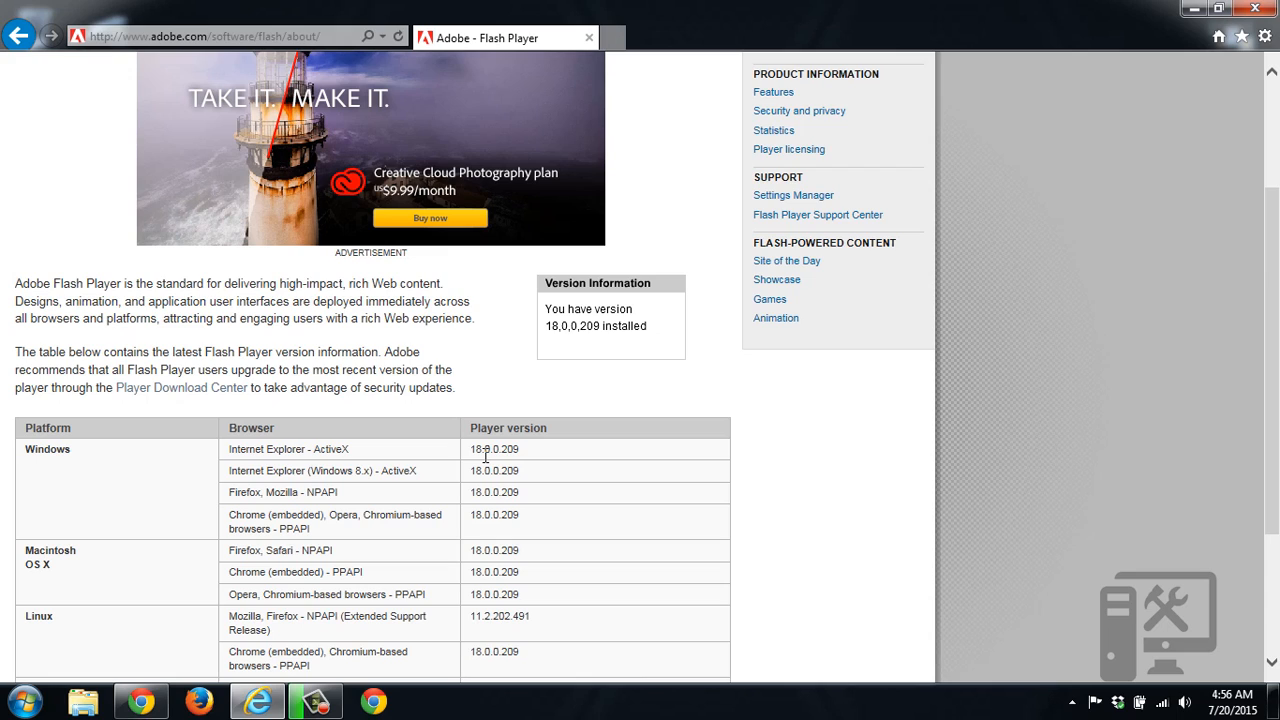